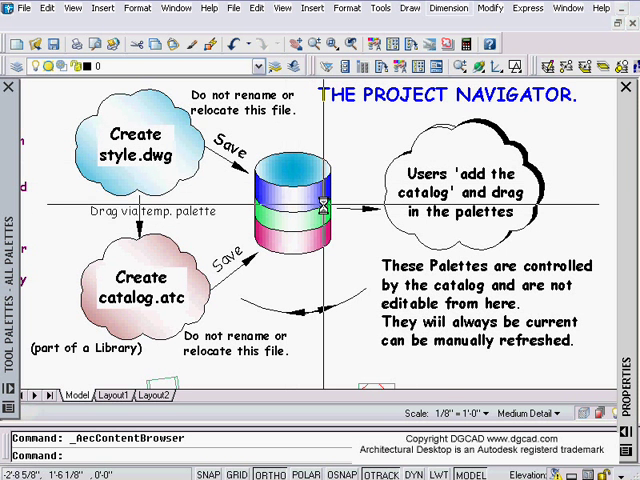
mouse_move(352, 250)
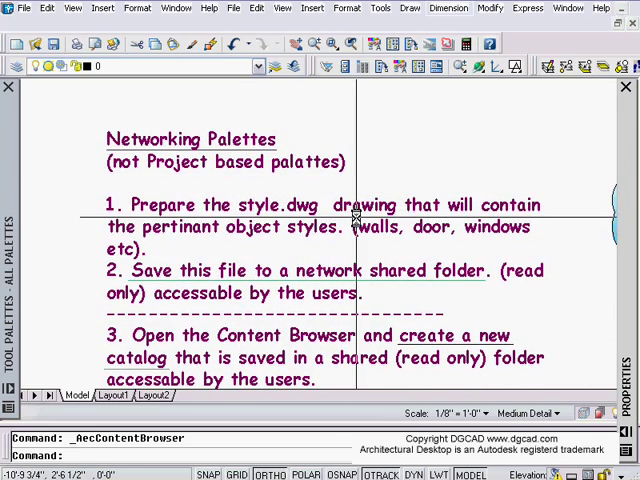
Browse to the ADT 2006 Support folder and save the drawing there as DG WALLS.
scroll(down, 3)
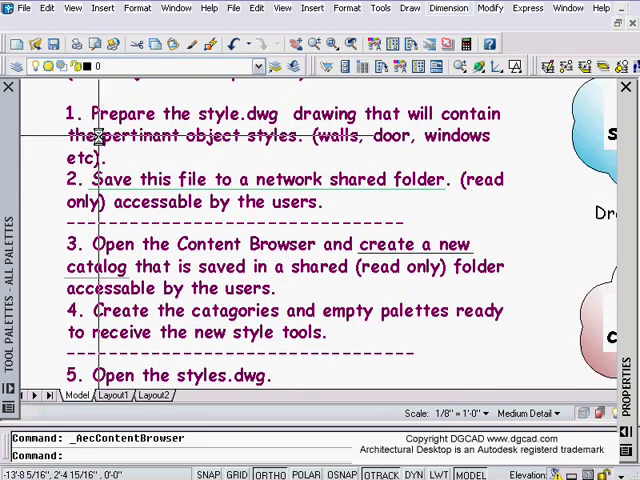
mouse_move(222, 138)
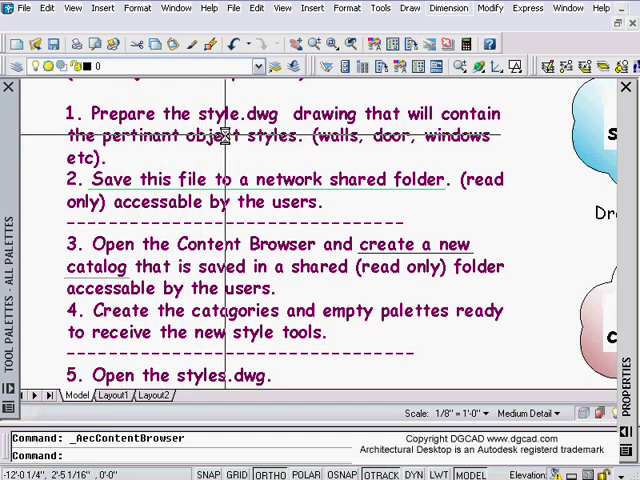
mouse_move(228, 108)
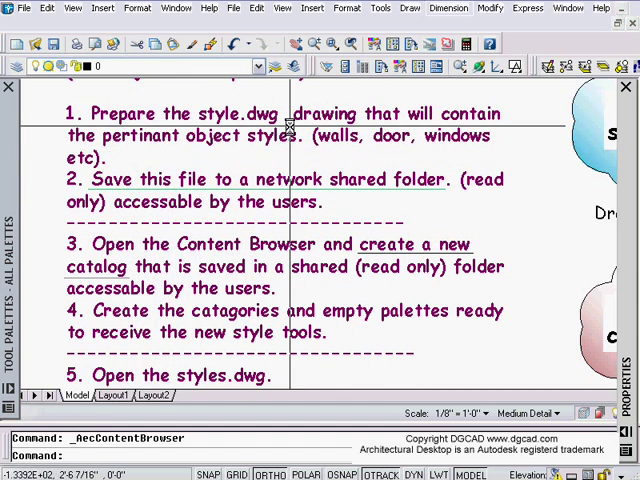
mouse_move(332, 164)
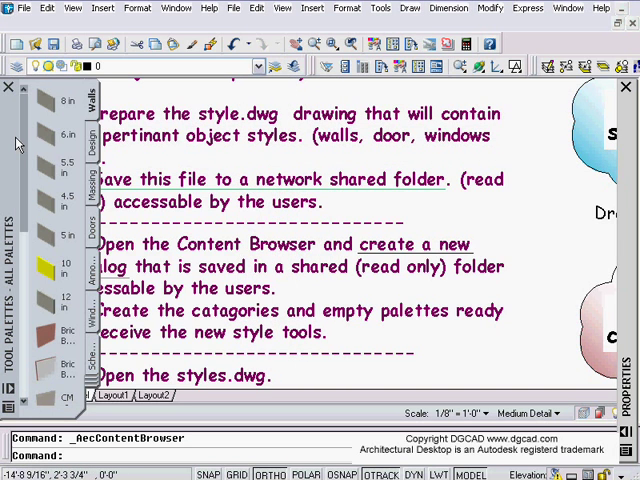
scroll(down, 3)
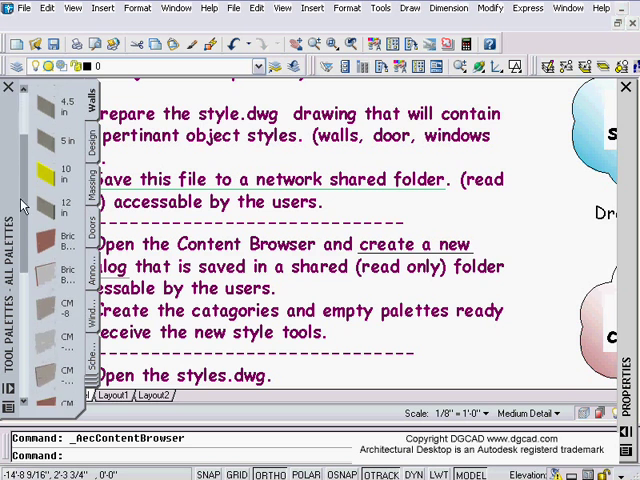
scroll(down, 3)
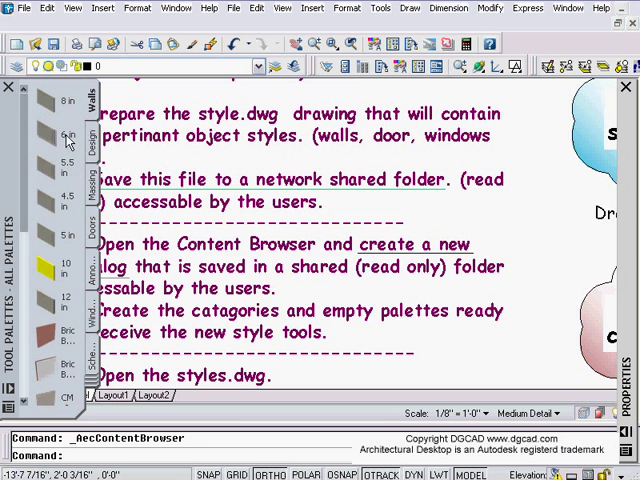
mouse_move(44, 112)
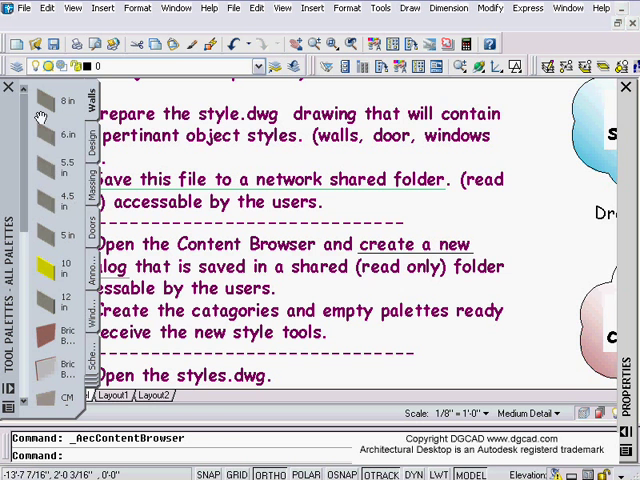
mouse_move(58, 200)
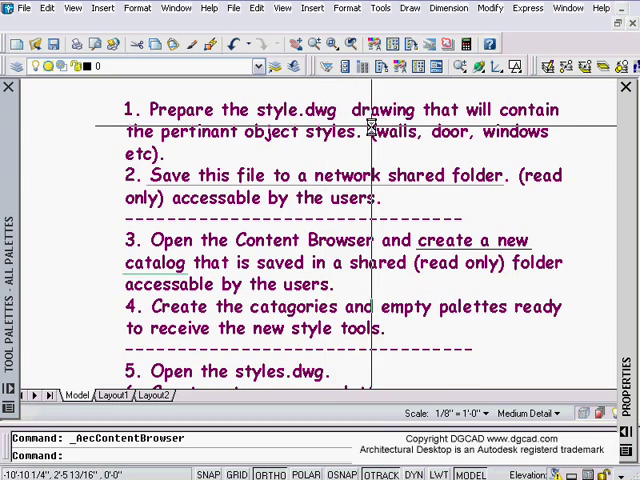
mouse_move(426, 204)
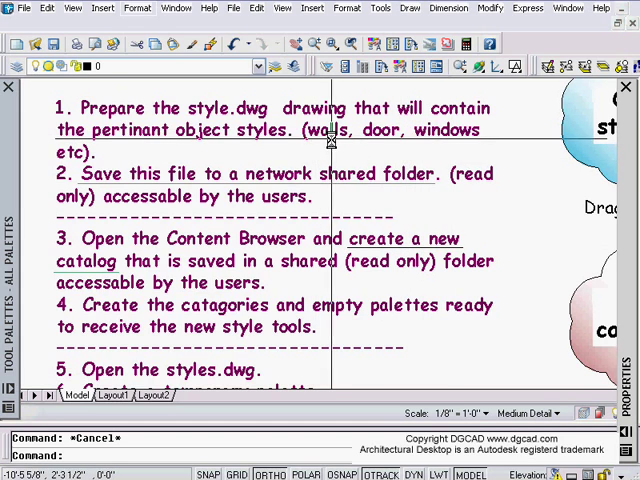
mouse_move(470, 144)
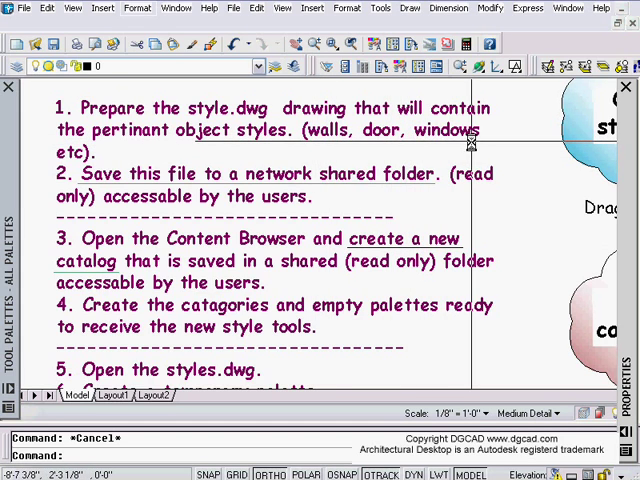
scroll(down, 3)
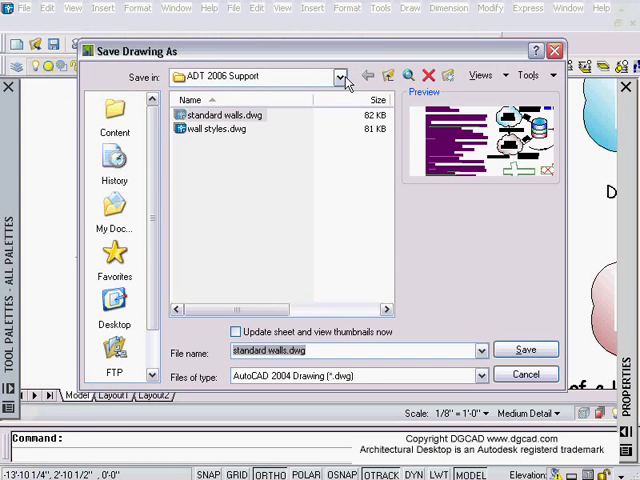
click(340, 76)
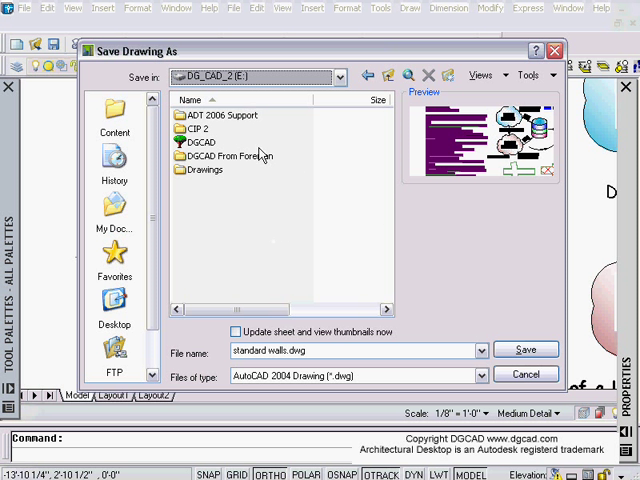
double_click(192, 114)
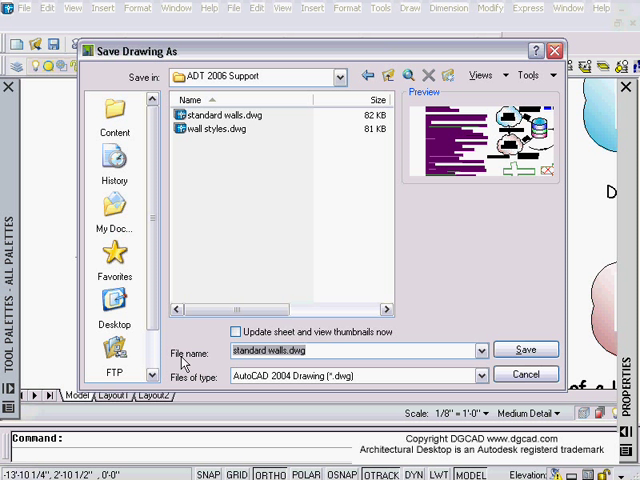
text(DG)
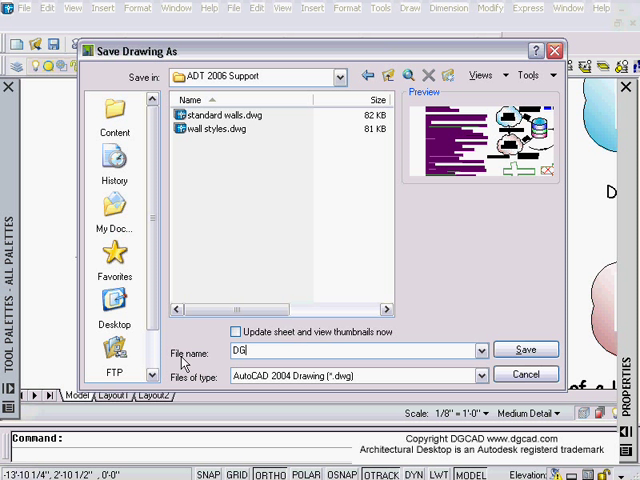
text(WALLS)
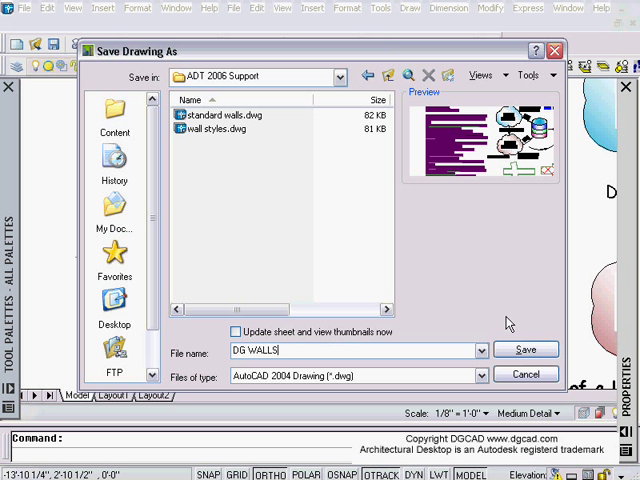
click(524, 348)
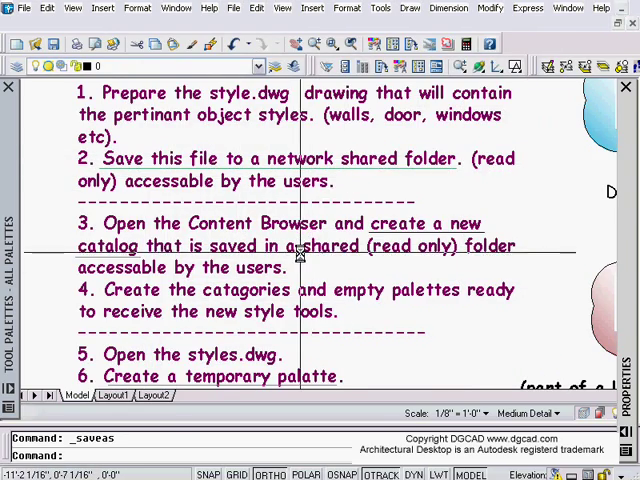
scroll(down, 3)
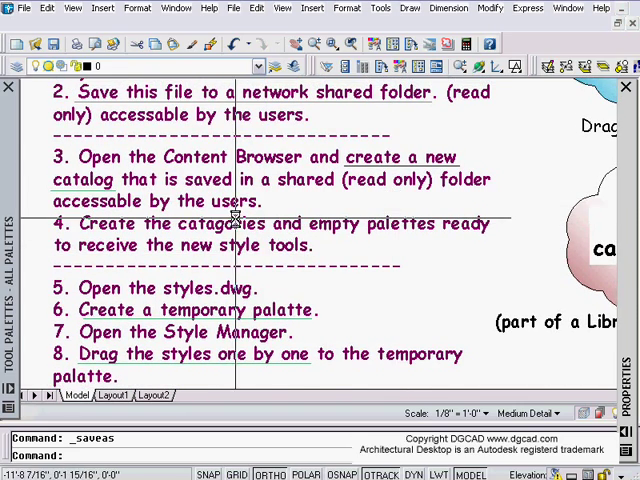
mouse_move(464, 196)
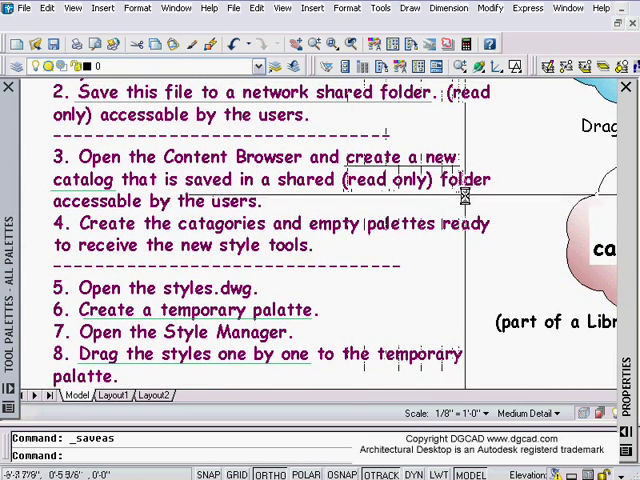
mouse_move(288, 184)
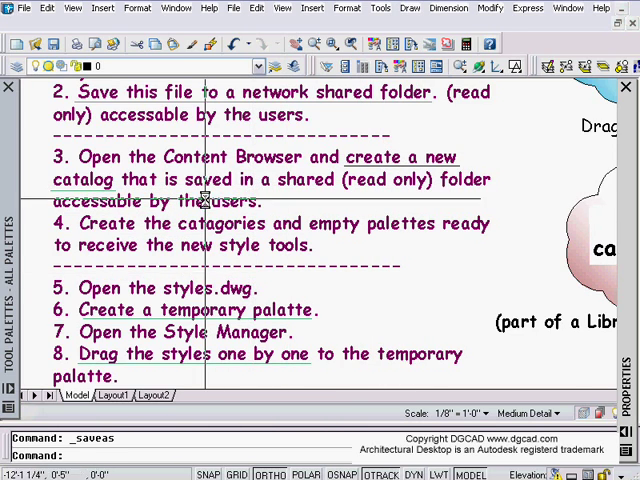
mouse_move(92, 222)
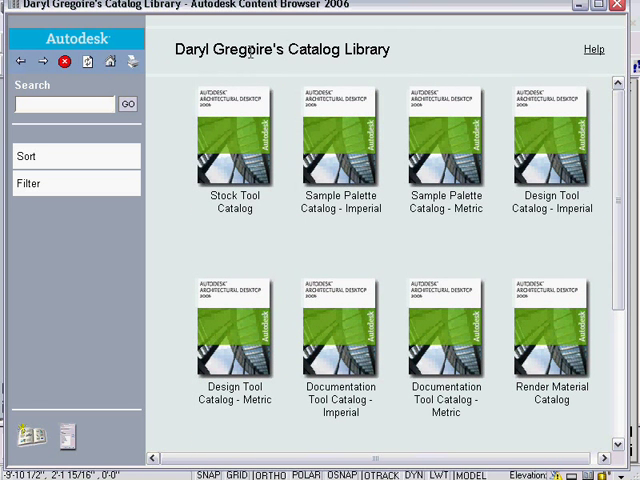
mouse_move(622, 204)
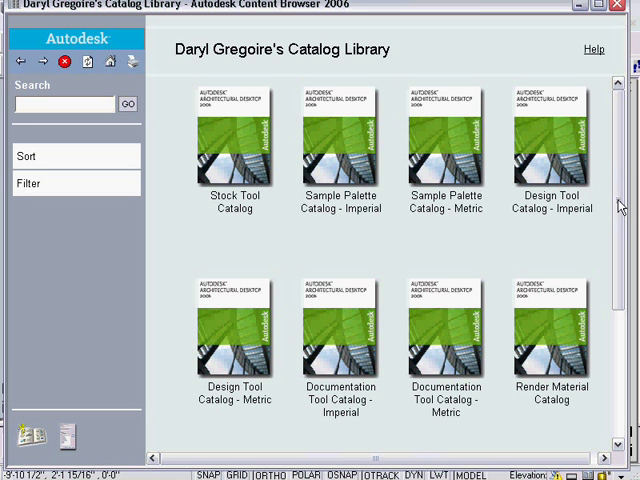
Start Add Catalog from the catalog library's right-click menu.
scroll(down, 3)
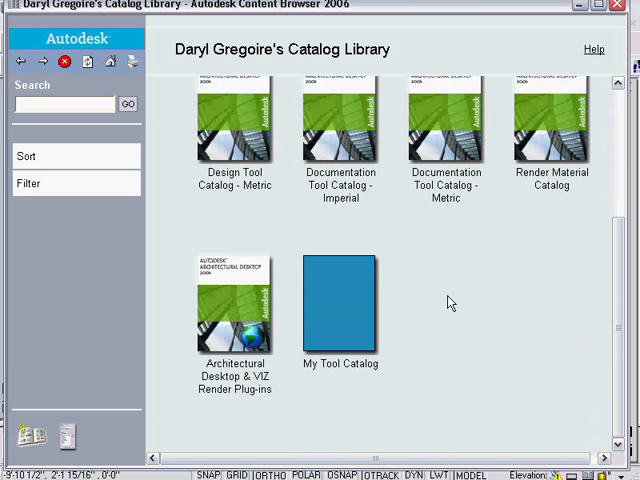
right_click(450, 302)
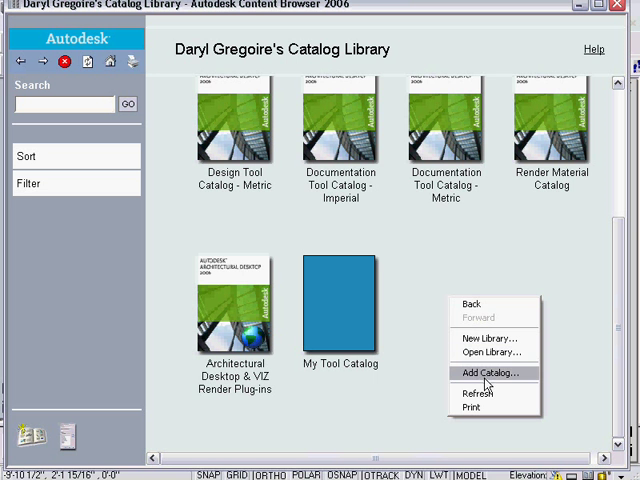
click(488, 372)
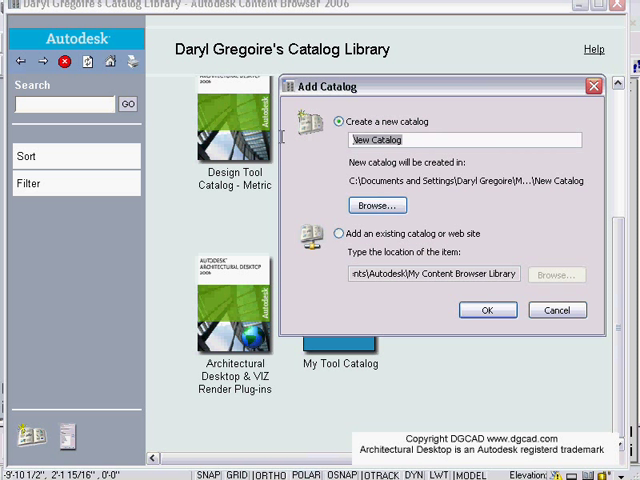
Create a new CATALOG folder under ADT 2006 Support as the catalog location.
text(DG CATALOG)
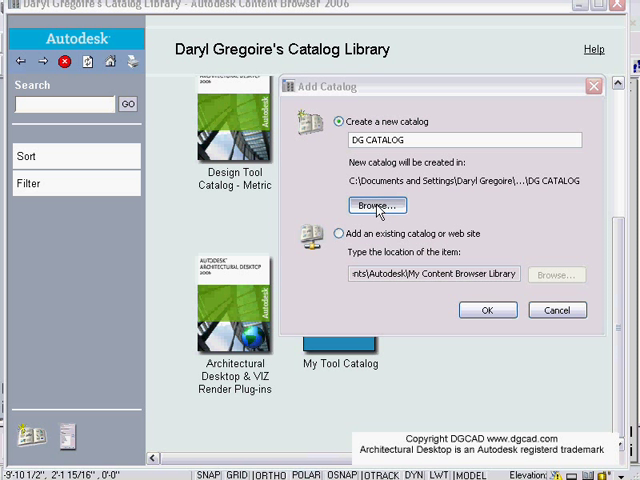
click(376, 204)
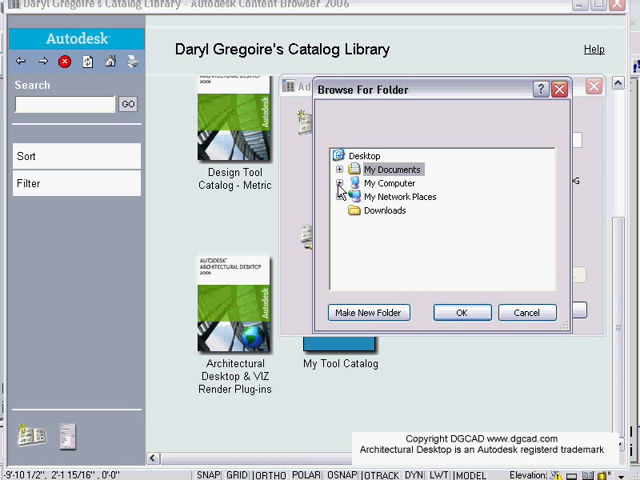
click(340, 196)
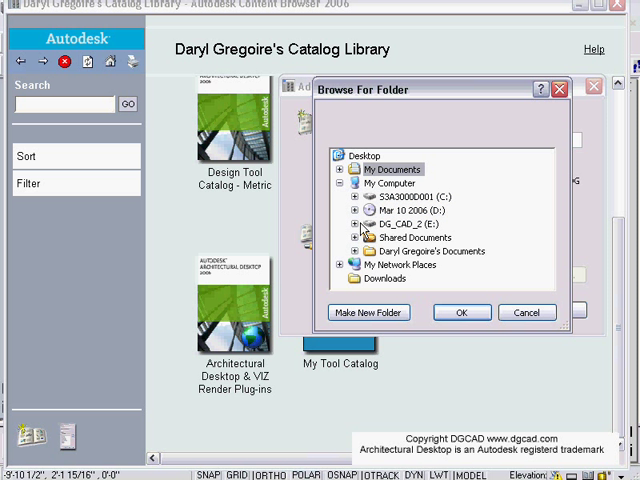
click(352, 208)
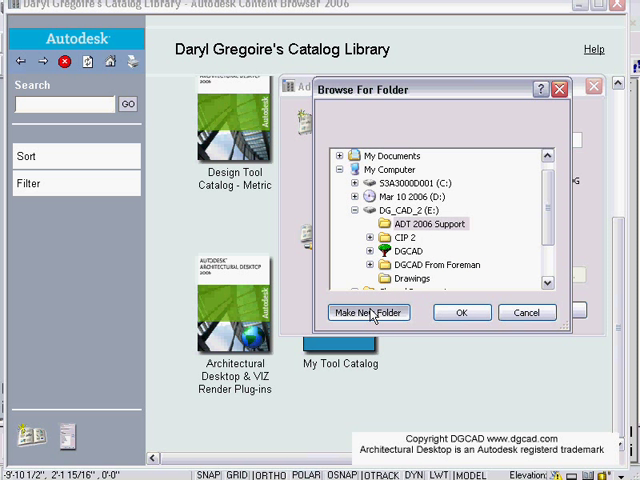
click(368, 312)
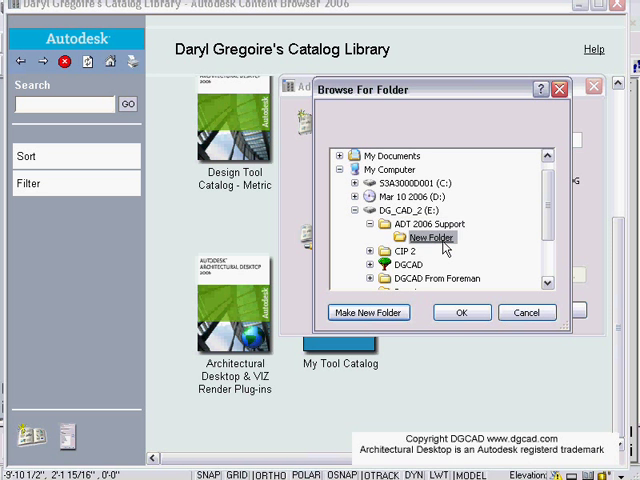
right_click(432, 236)
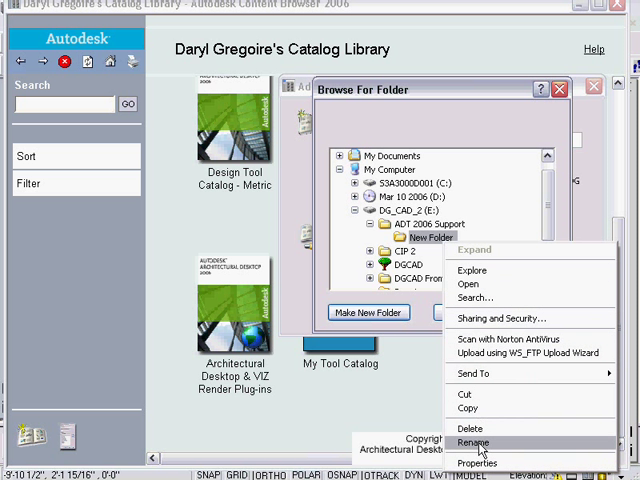
click(480, 440)
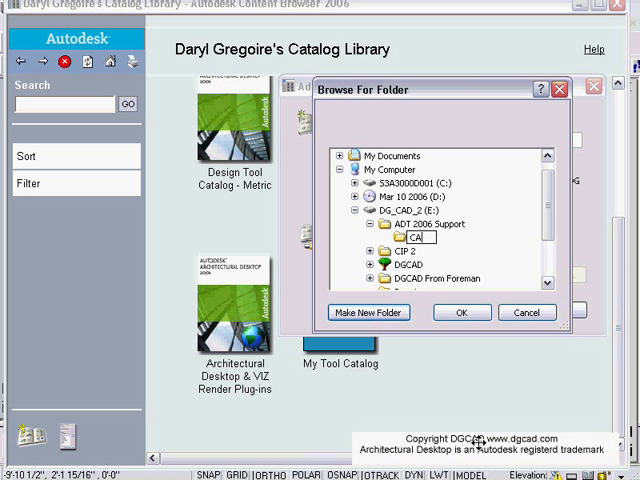
text(TALOG)
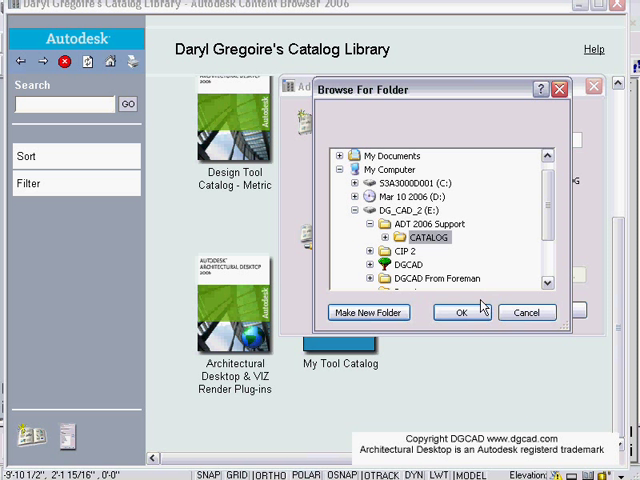
click(460, 312)
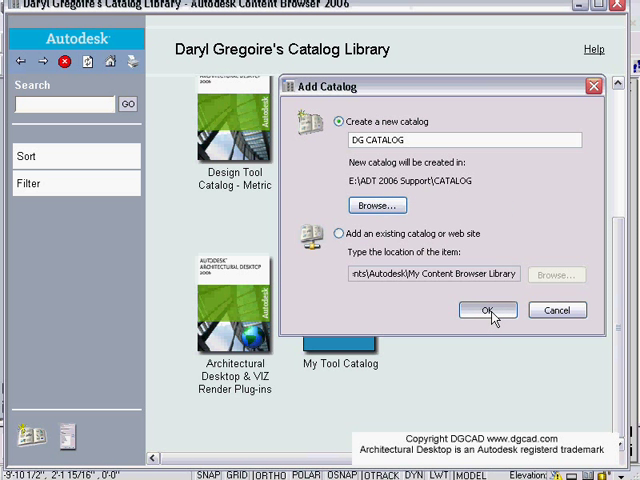
Finish creating DG CATALOG and open it.
click(488, 310)
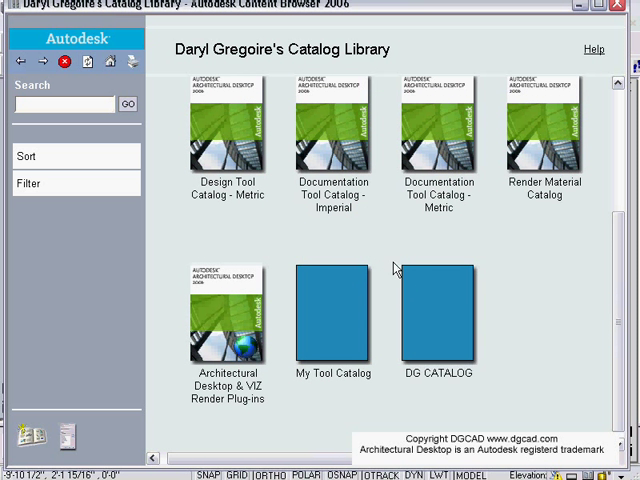
double_click(440, 316)
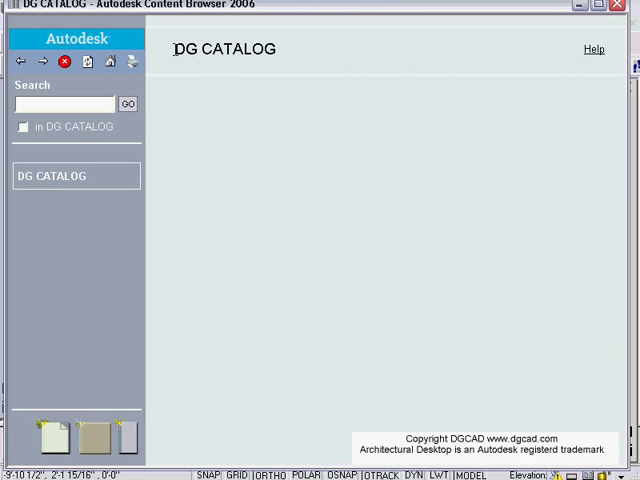
mouse_move(50, 430)
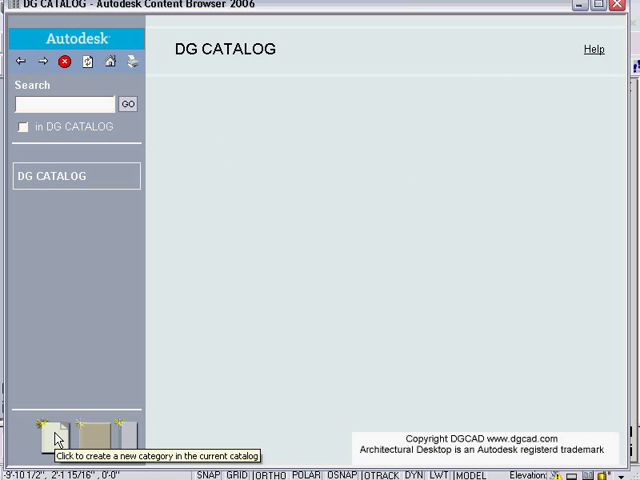
Create a new category named Imerial in DG CATALOG.
click(46, 434)
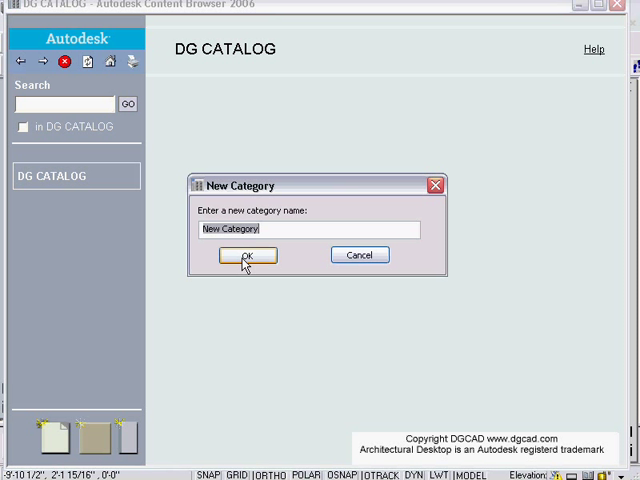
text(Imerial)
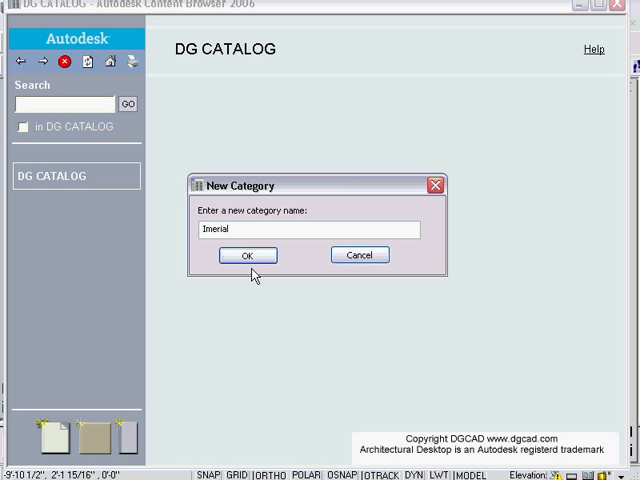
click(248, 256)
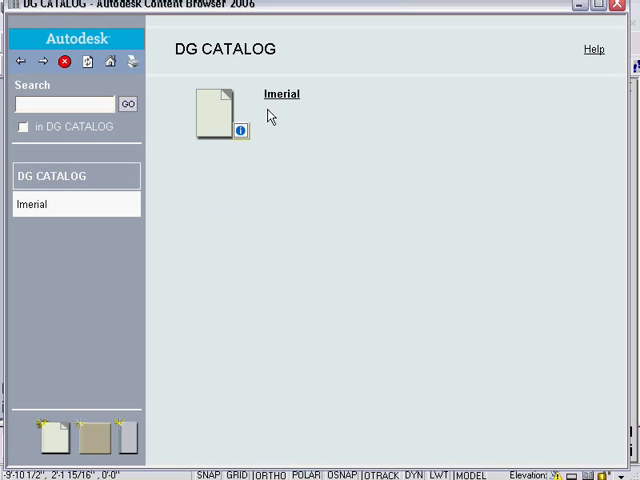
mouse_move(292, 148)
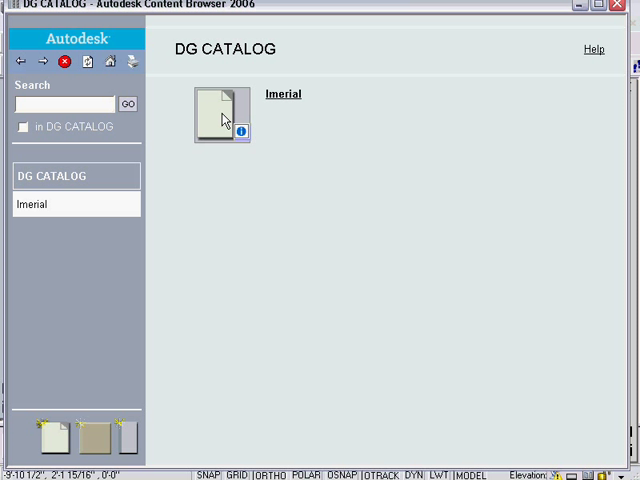
Inside the Imerial category, create a new palette named dg walls.
double_click(212, 104)
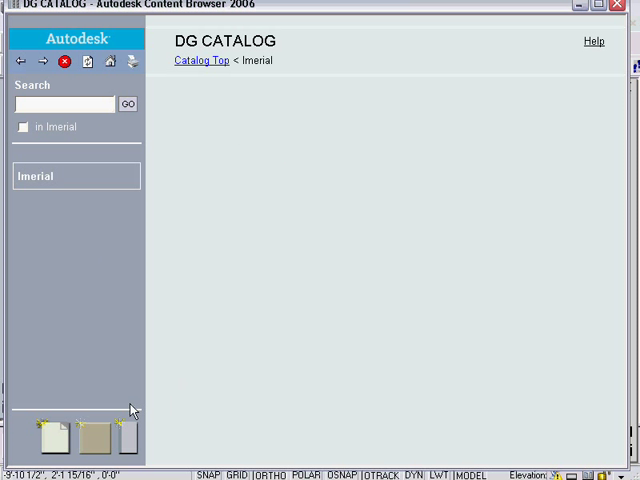
mouse_move(128, 436)
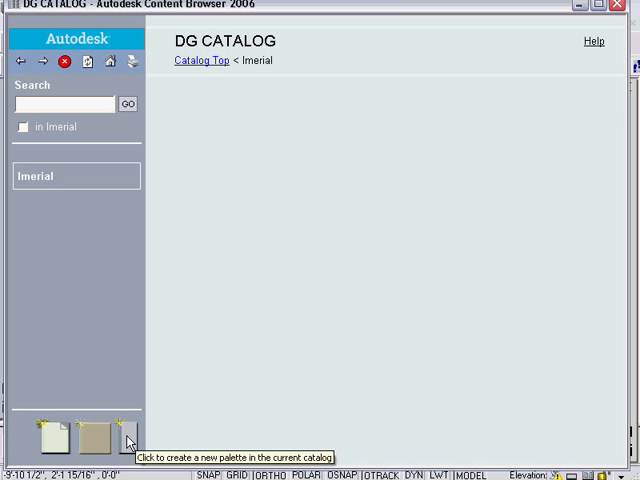
click(124, 432)
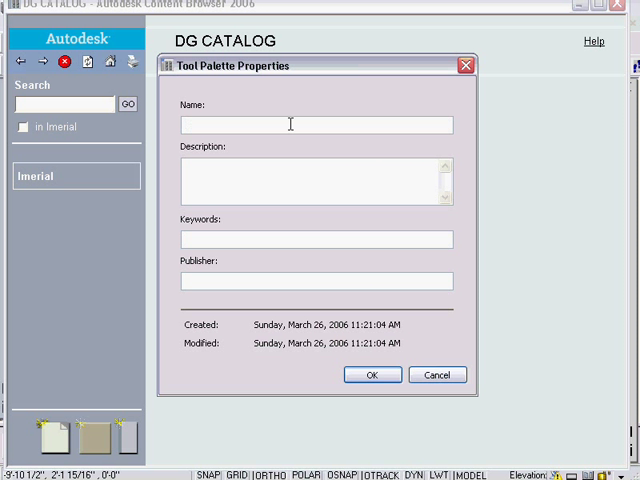
text(dgcwalls)
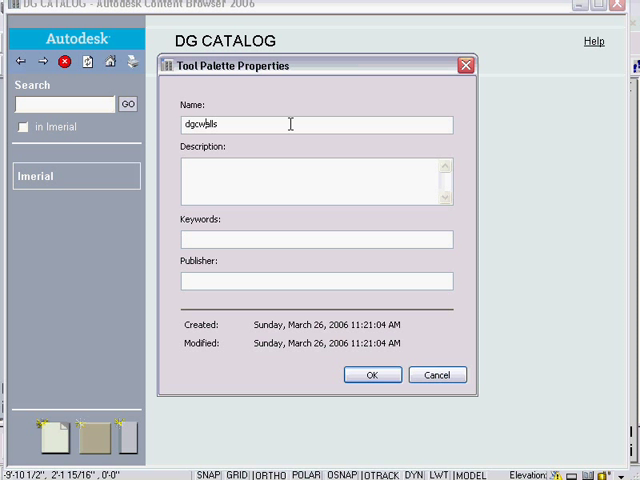
text(dg walls)
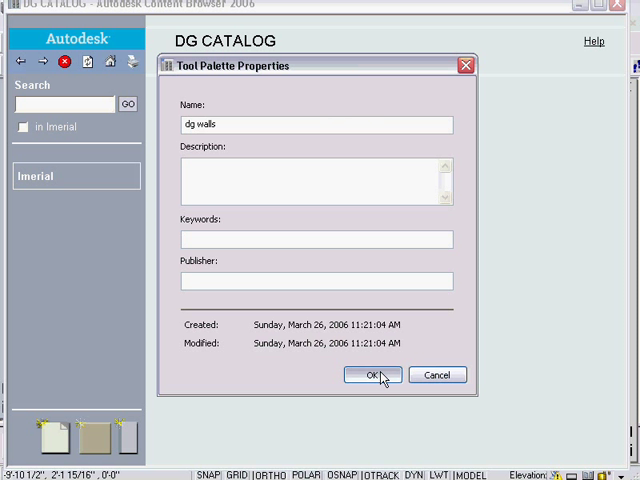
click(370, 376)
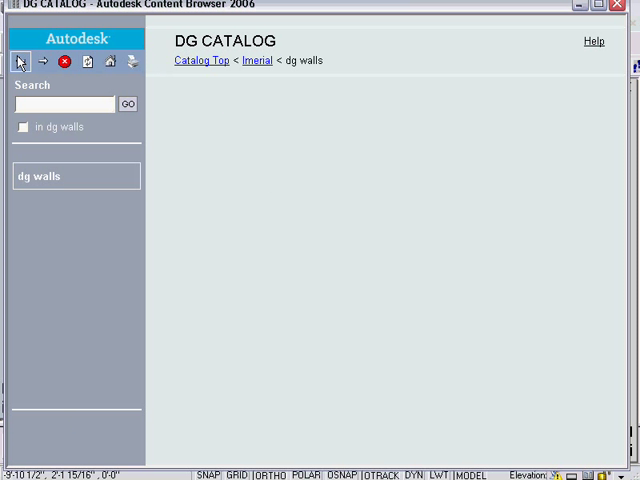
Navigate back up from Imerial to the catalog library.
click(20, 64)
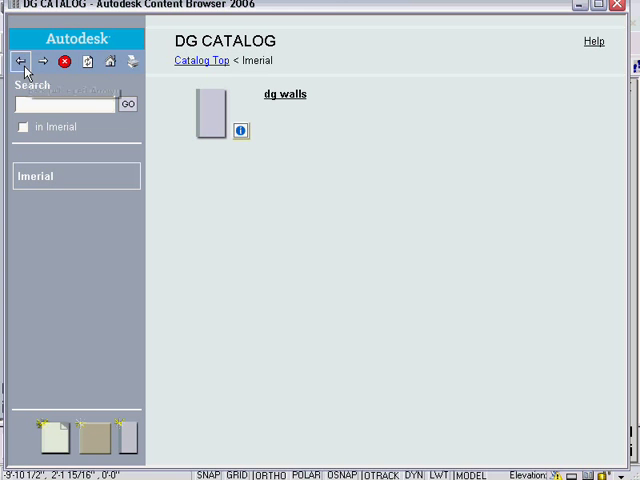
click(22, 64)
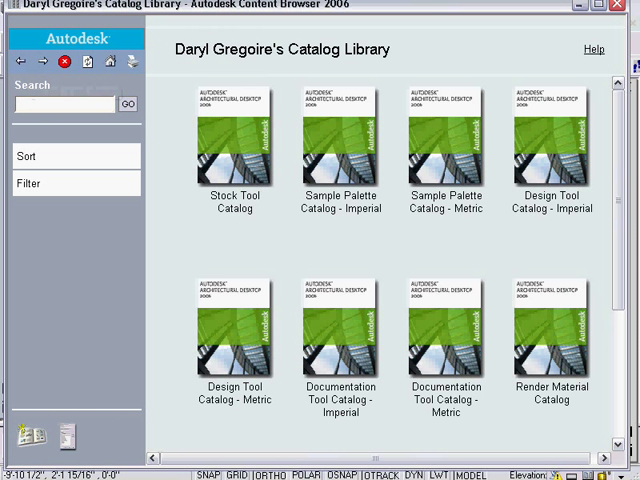
scroll(down, 3)
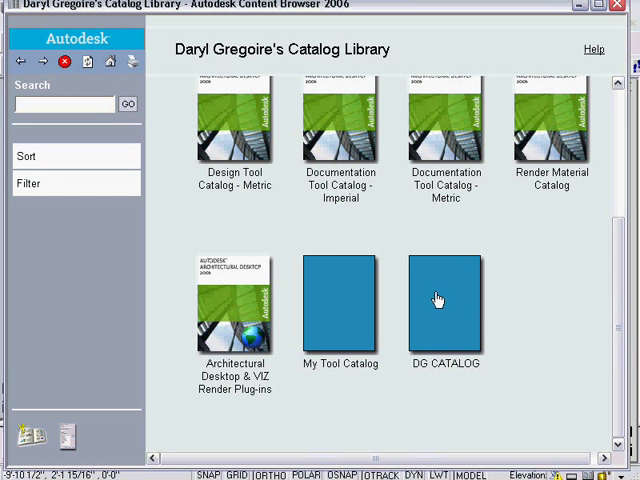
mouse_move(530, 288)
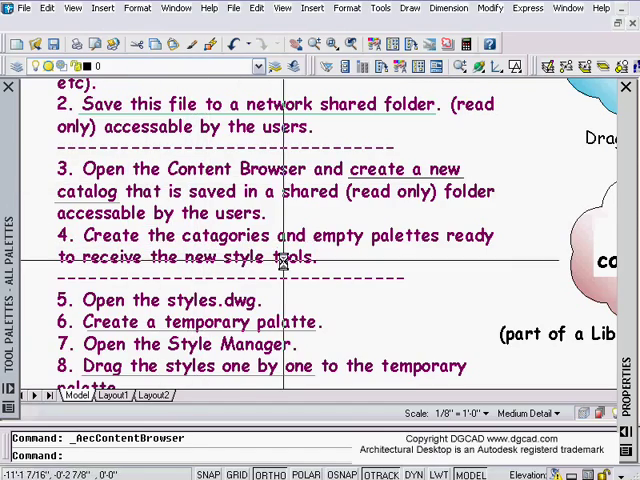
Scroll the step-by-step notes toward the palette-copying steps.
scroll(down, 3)
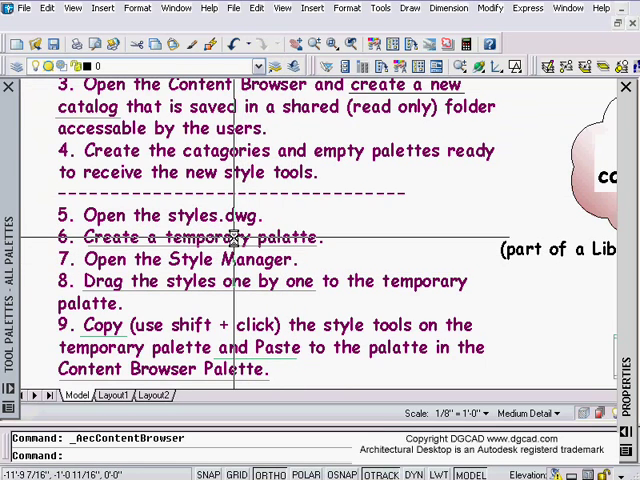
mouse_move(288, 250)
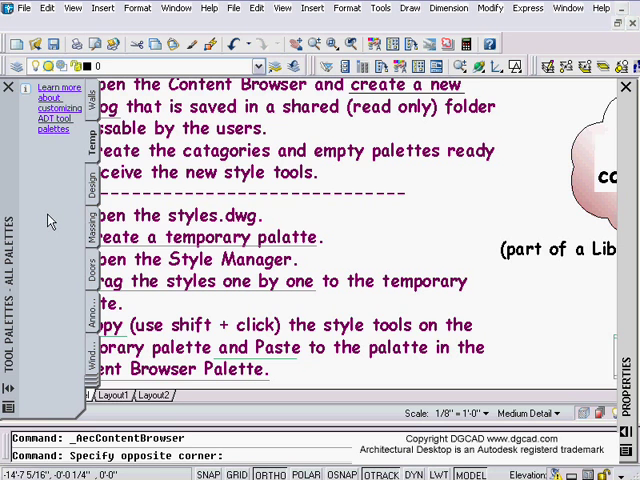
Open the Style Manager from the Format menu, then scroll the notes to step 10.
click(130, 8)
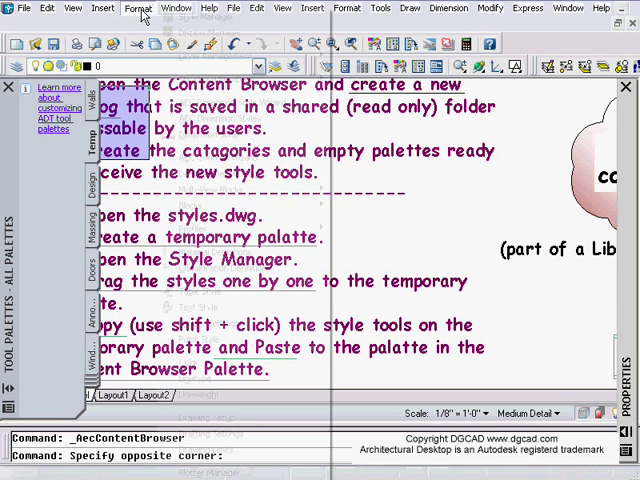
click(132, 8)
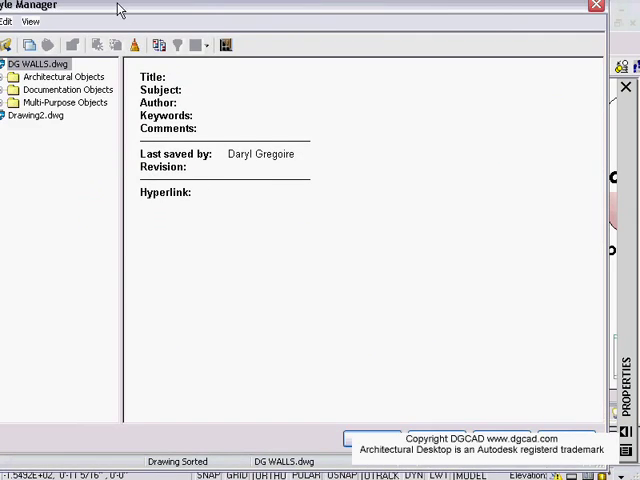
click(12, 76)
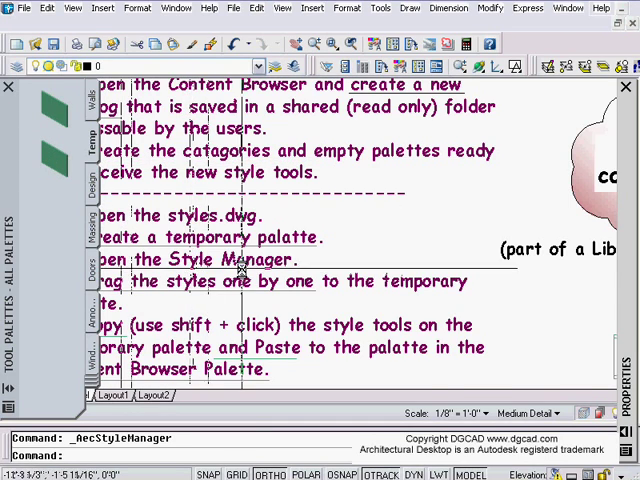
scroll(down, 3)
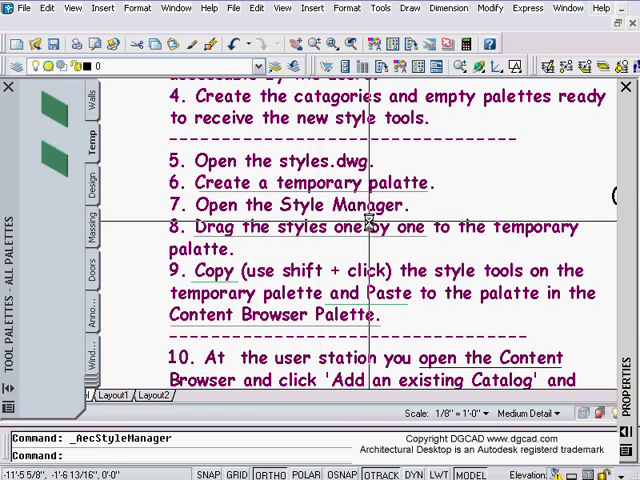
mouse_move(278, 252)
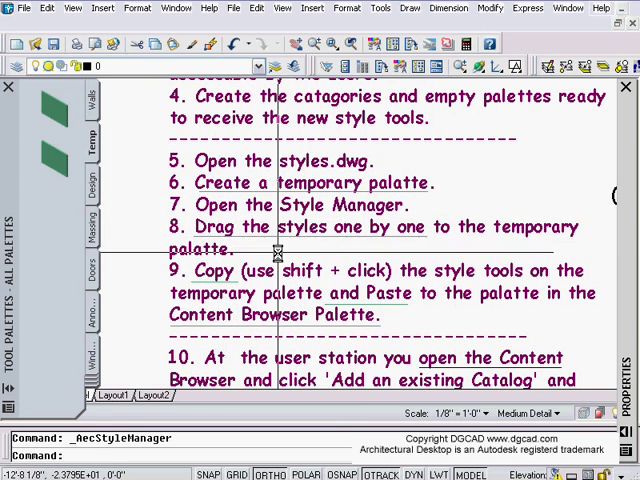
scroll(down, 3)
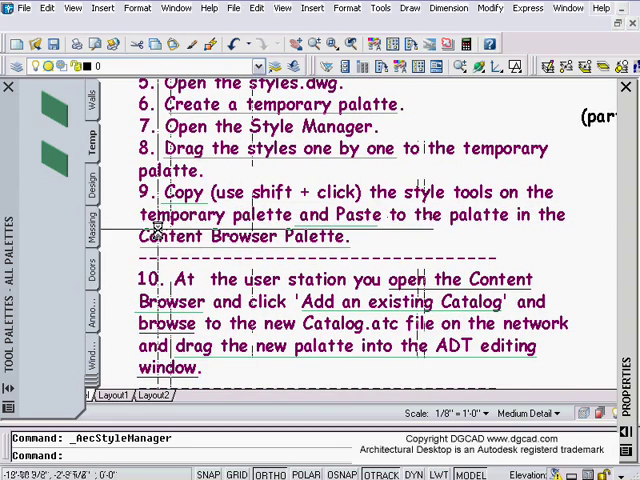
mouse_move(244, 218)
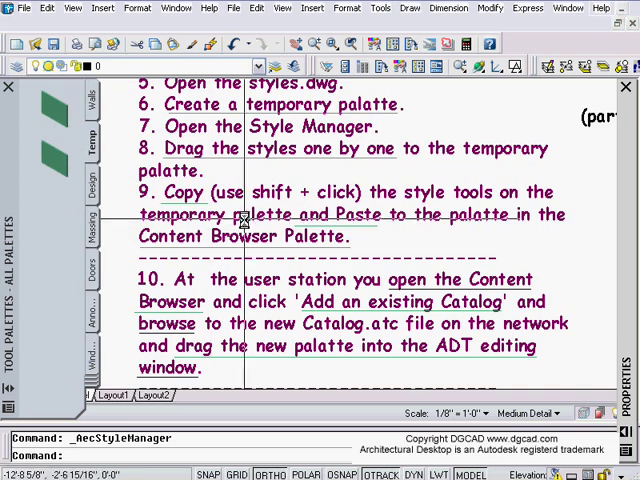
mouse_move(404, 302)
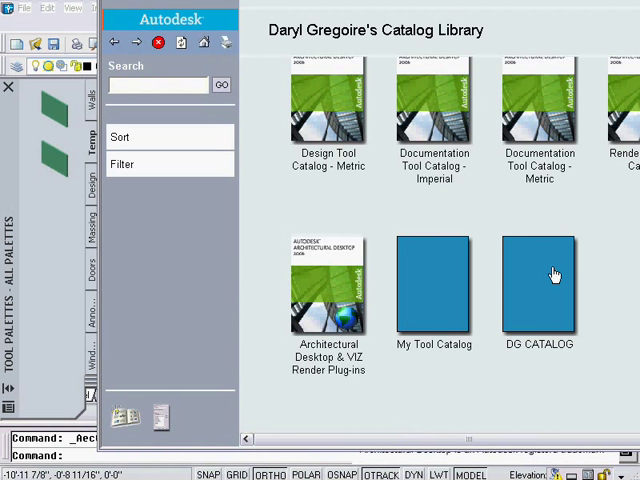
Open DG CATALOG and select its dg walls palette.
double_click(550, 280)
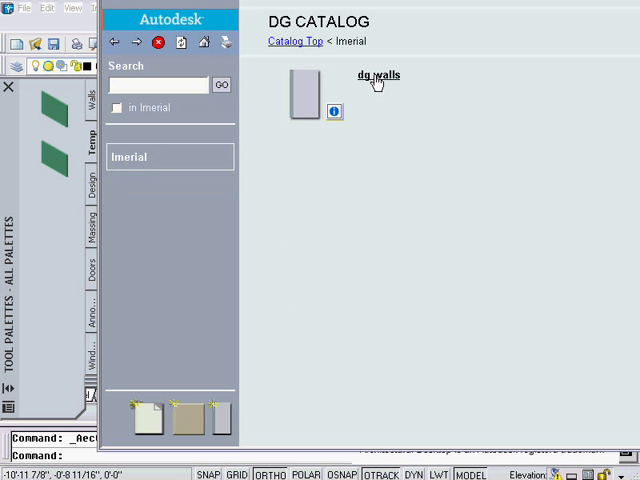
click(376, 76)
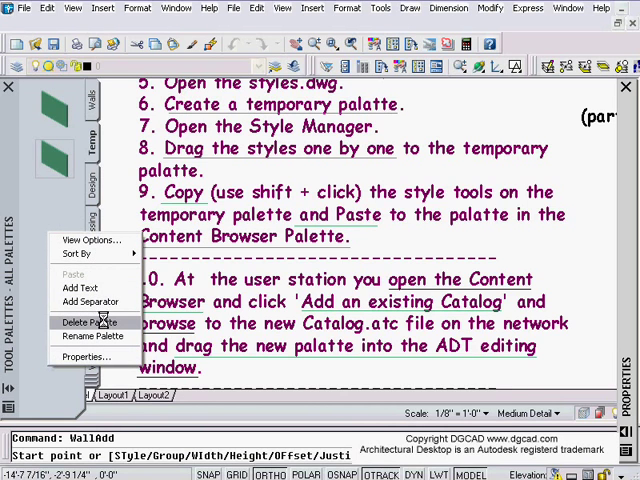
Delete the Temp palette, confirming the deletion, and scroll the notes to steps 11 and 12.
click(84, 322)
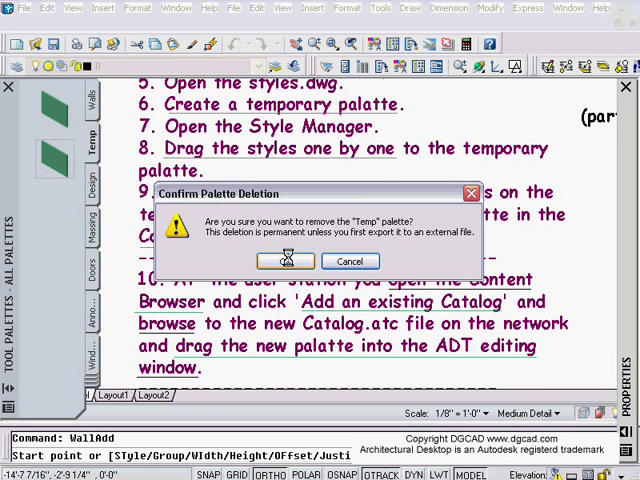
click(284, 260)
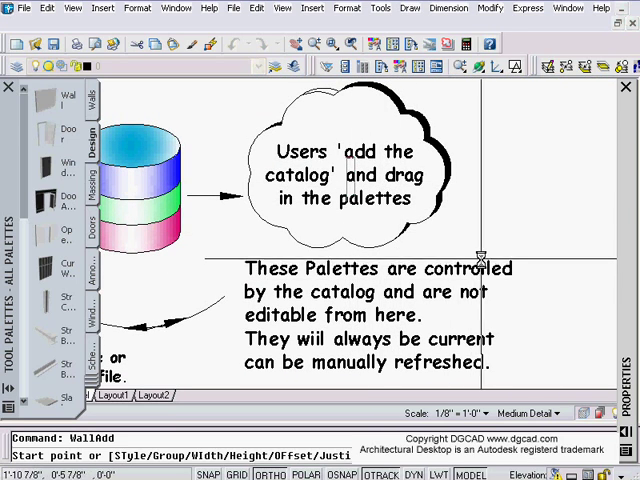
mouse_move(356, 172)
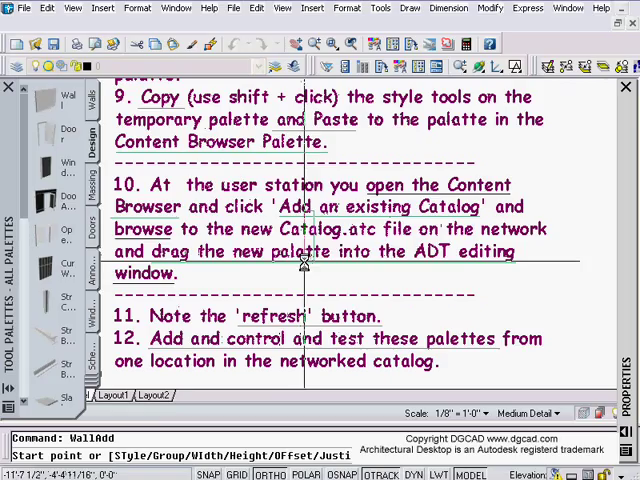
scroll(down, 3)
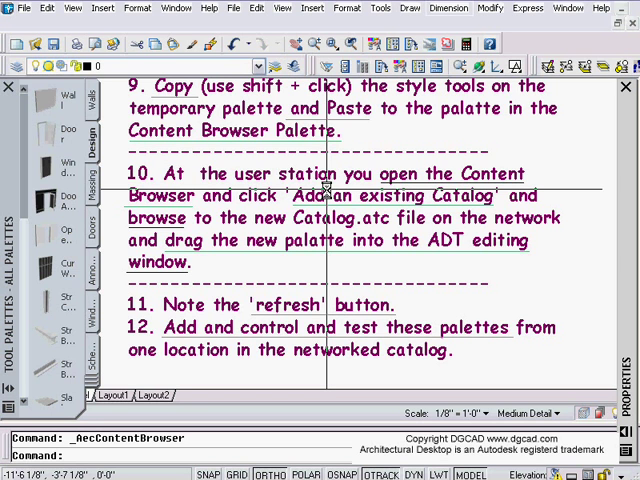
mouse_move(340, 260)
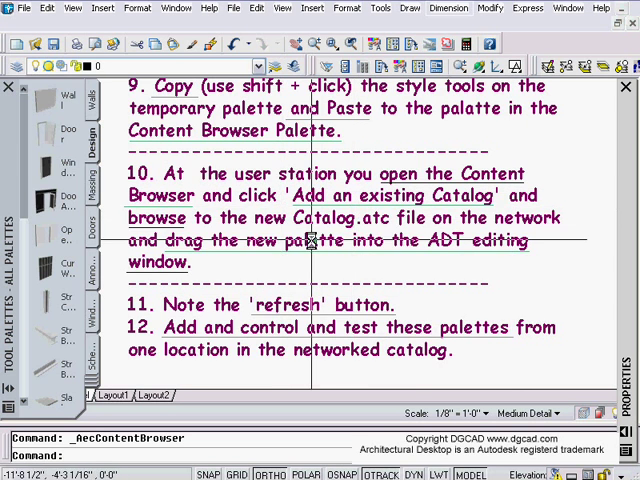
mouse_move(350, 228)
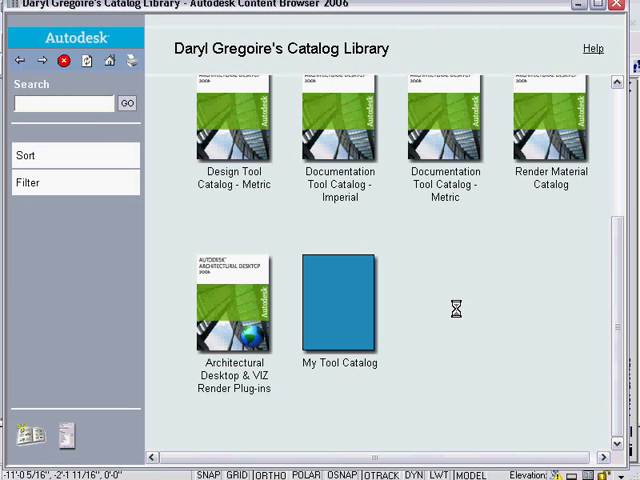
Add the existing DG CATALOG.atc from ADT 2006 Support\CATALOG to the catalog library.
right_click(456, 308)
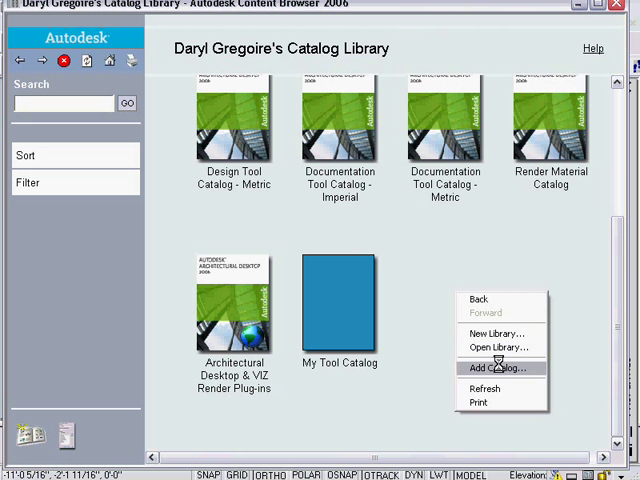
click(494, 366)
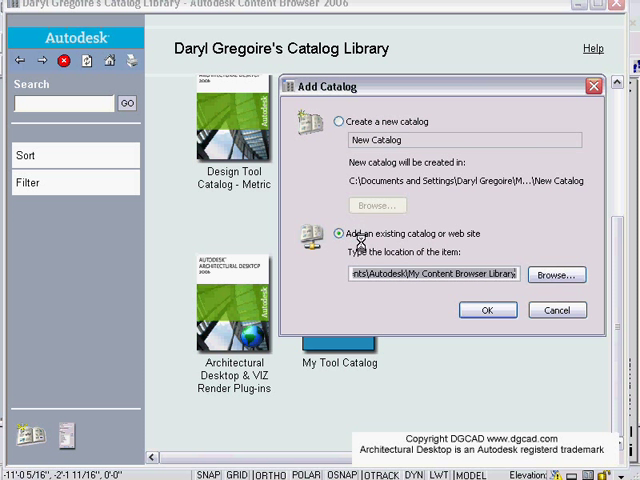
click(564, 272)
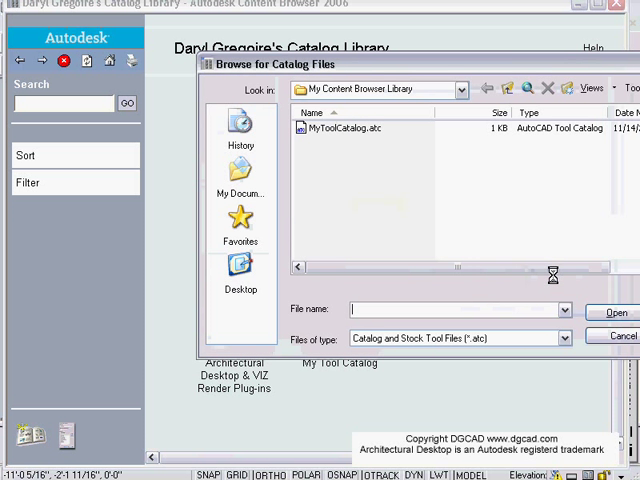
click(456, 84)
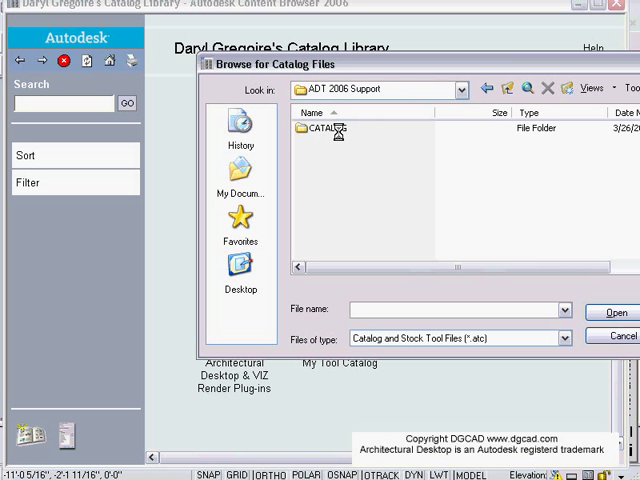
double_click(330, 128)
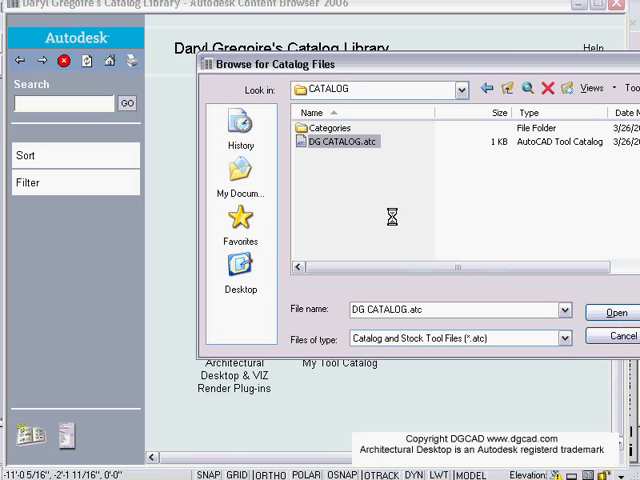
click(612, 312)
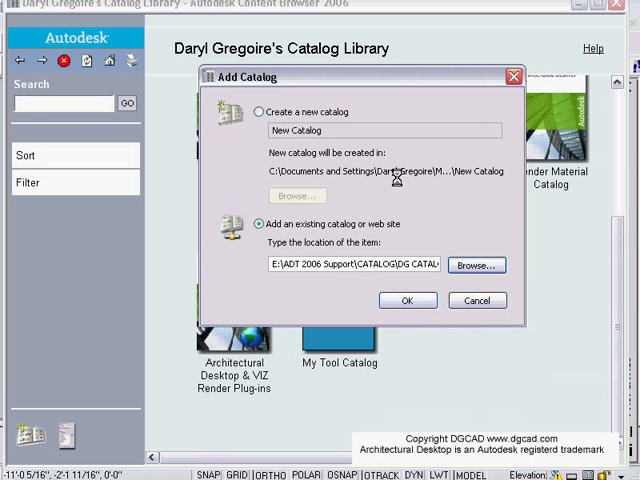
click(406, 300)
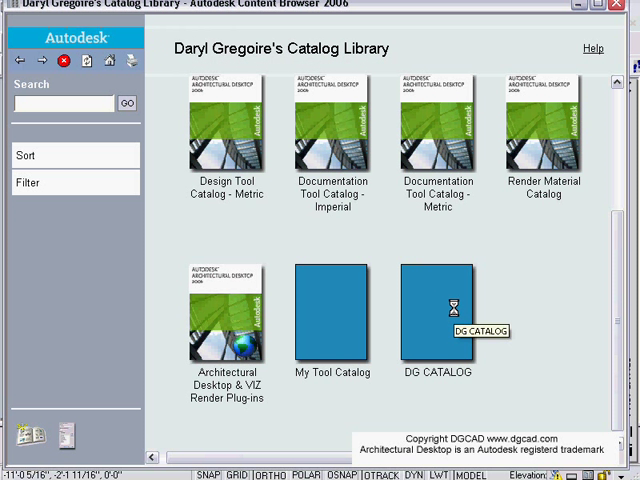
Open the newly added DG CATALOG in the Content Browser.
double_click(456, 316)
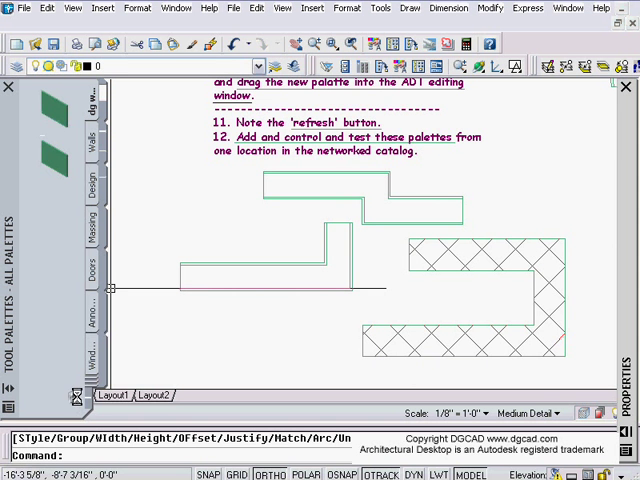
Delete the dg walls palette from the tool palettes and confirm.
click(92, 264)
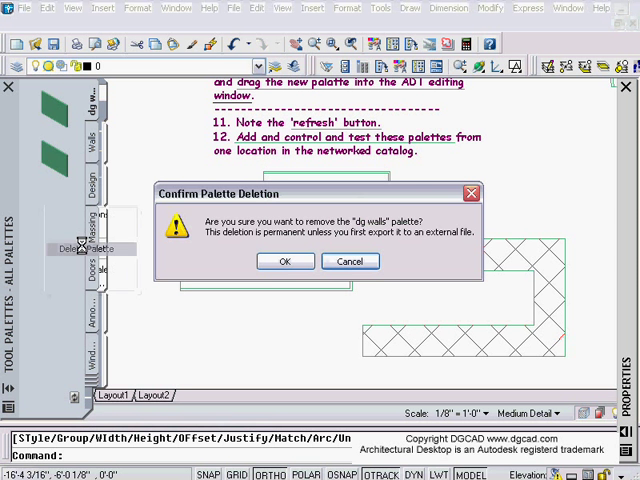
click(284, 260)
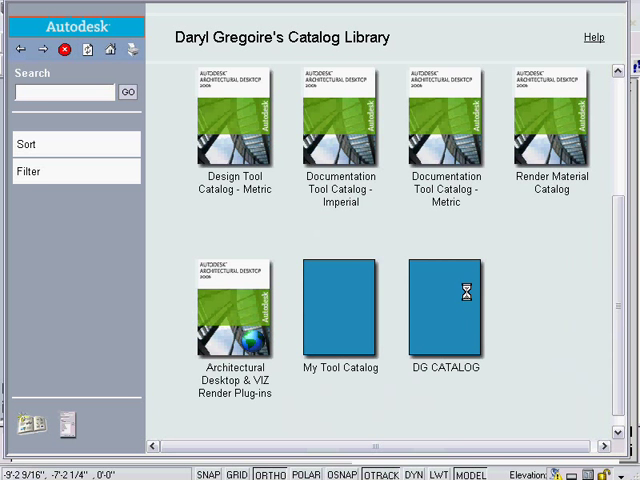
Open DG CATALOG's Imerial category to show the dg walls palette.
double_click(446, 310)
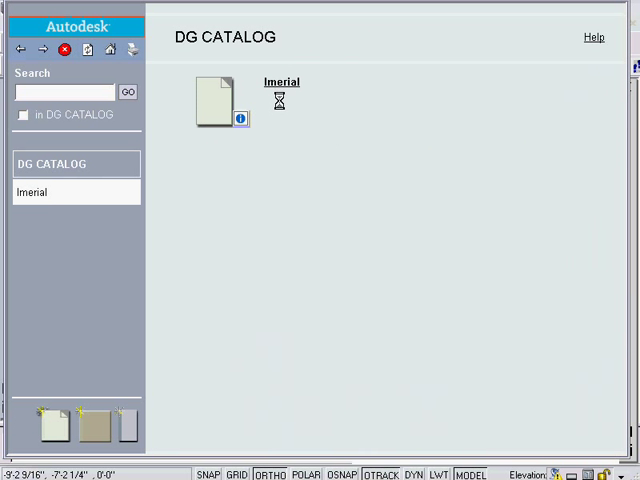
double_click(216, 92)
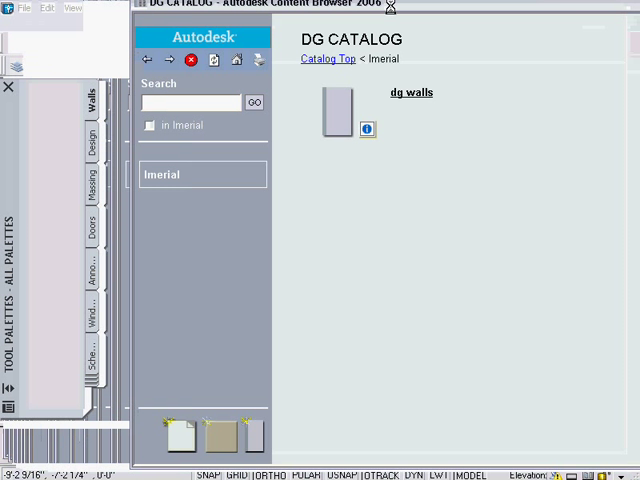